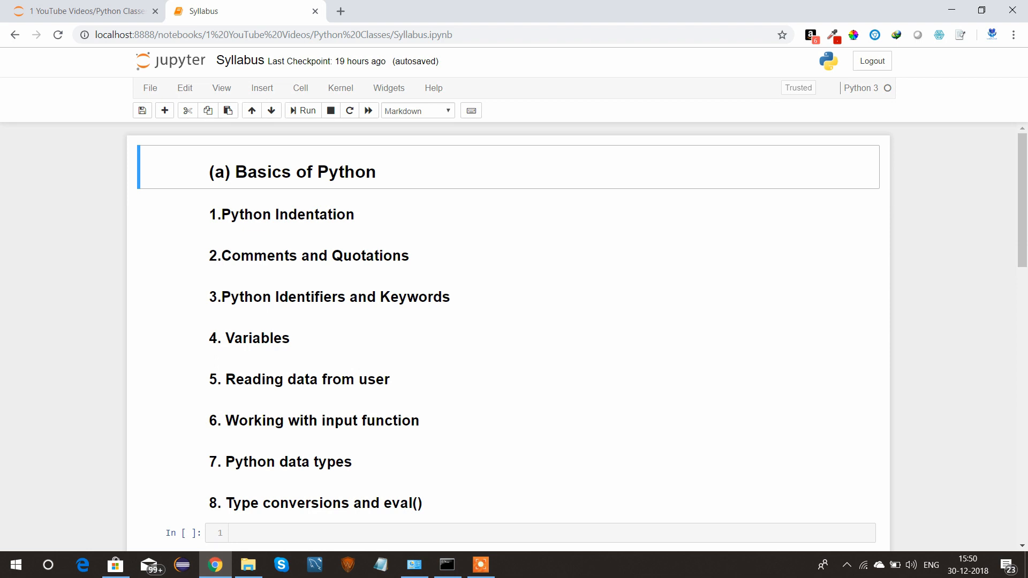
pyautogui.scroll(-3)
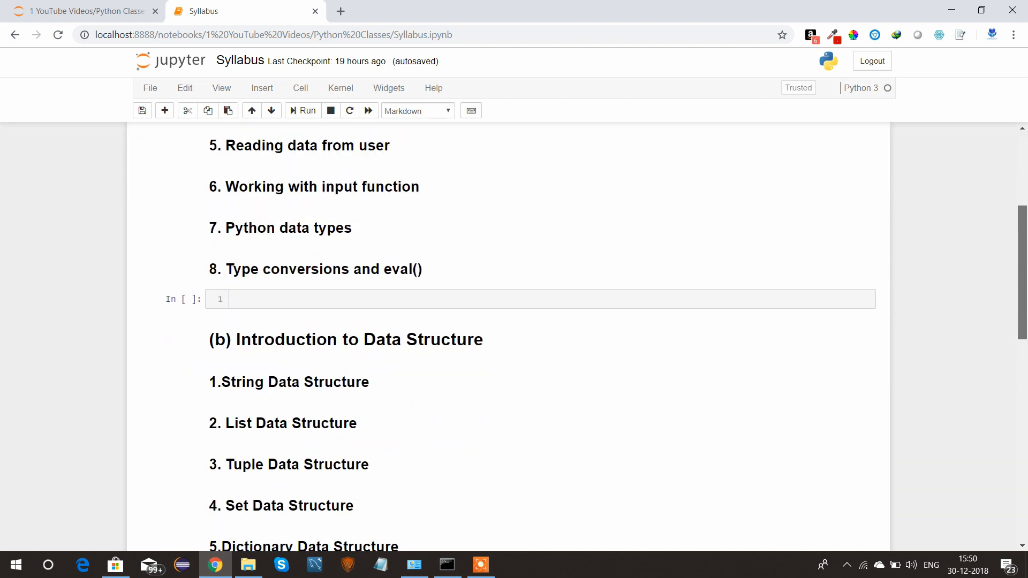
pyautogui.scroll(-3)
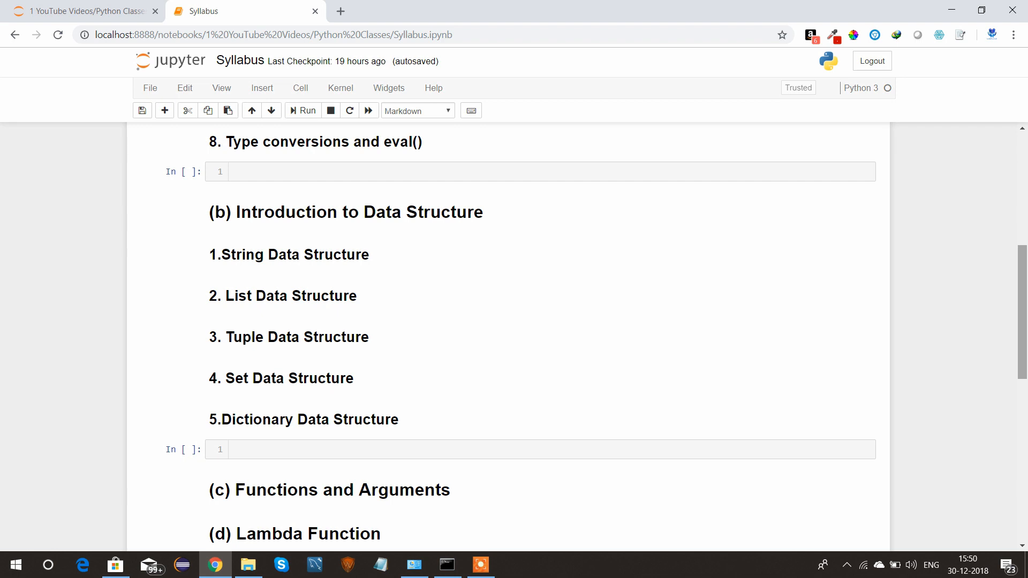
pyautogui.scroll(-3)
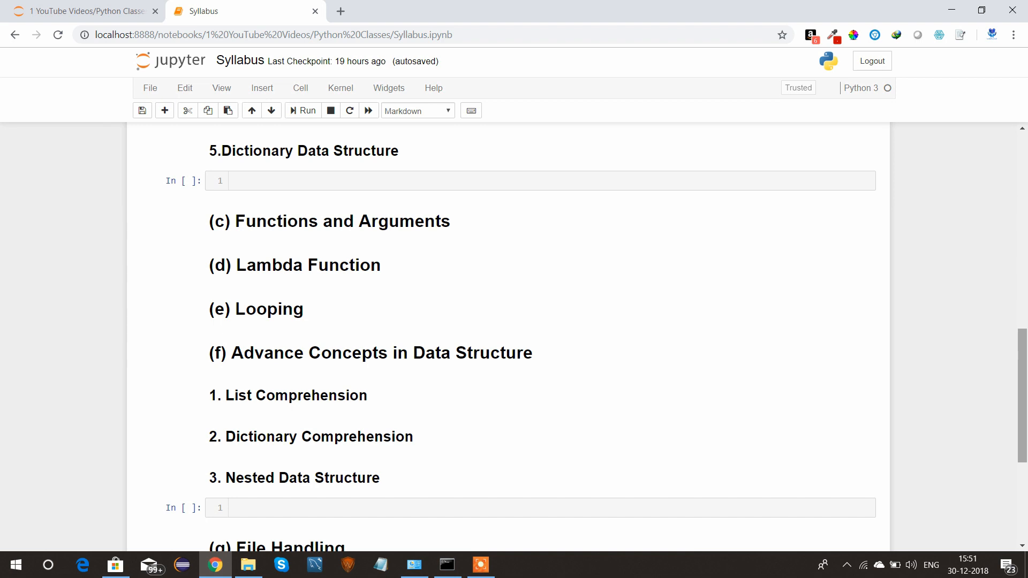
pyautogui.scroll(-3)
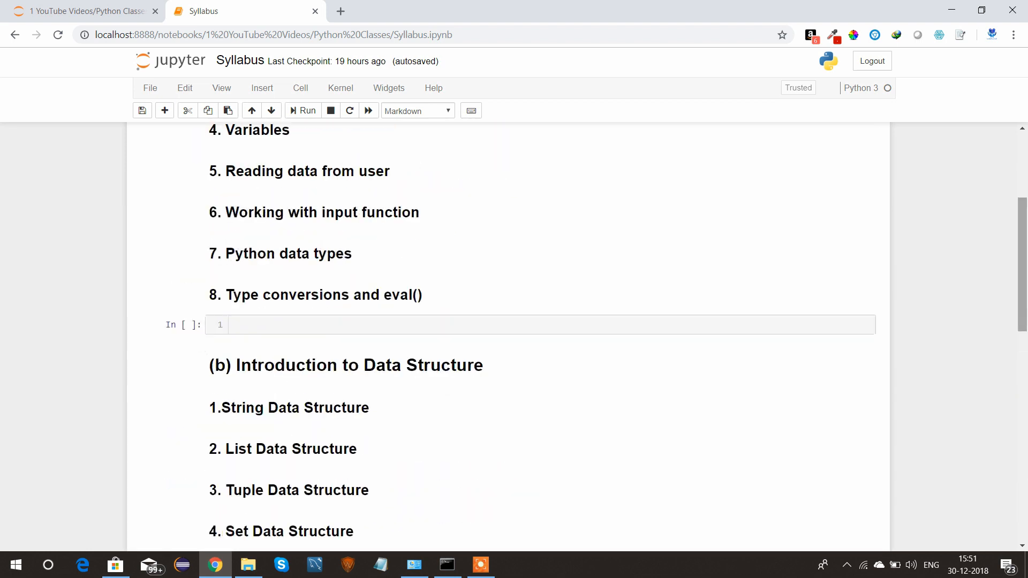
pyautogui.scroll(3)
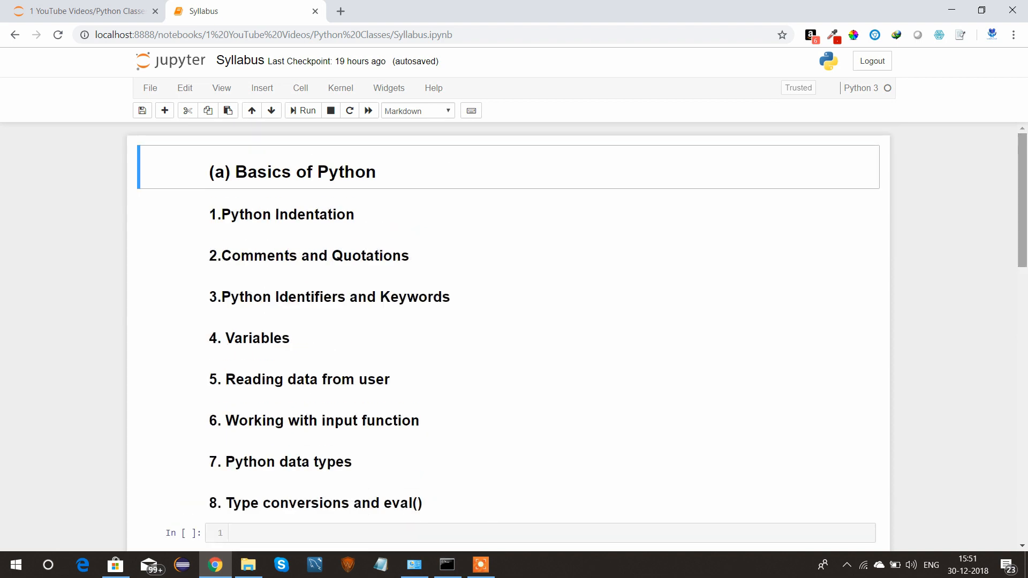